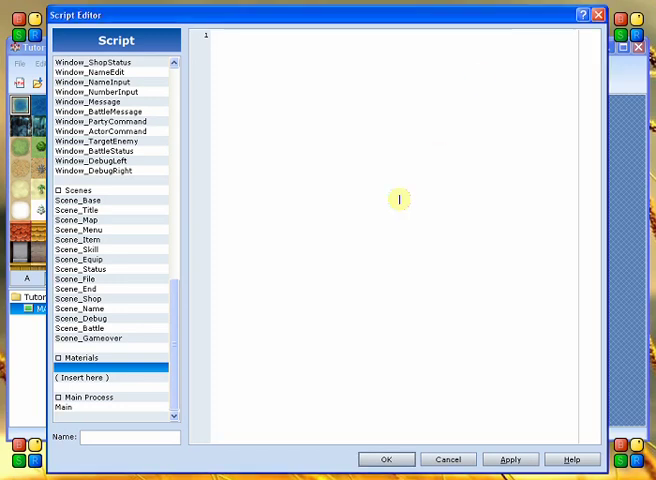
Open the Scene_Title script and scroll through its code.
{"action": "left_click", "coordinate": [210, 37]}
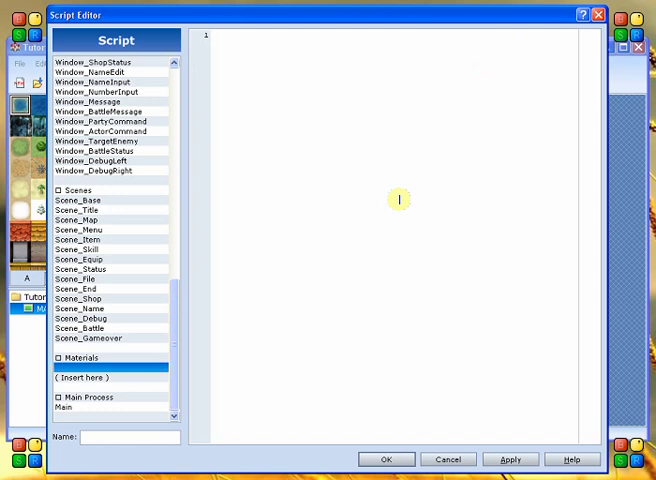
{"action": "left_click", "coordinate": [210, 38]}
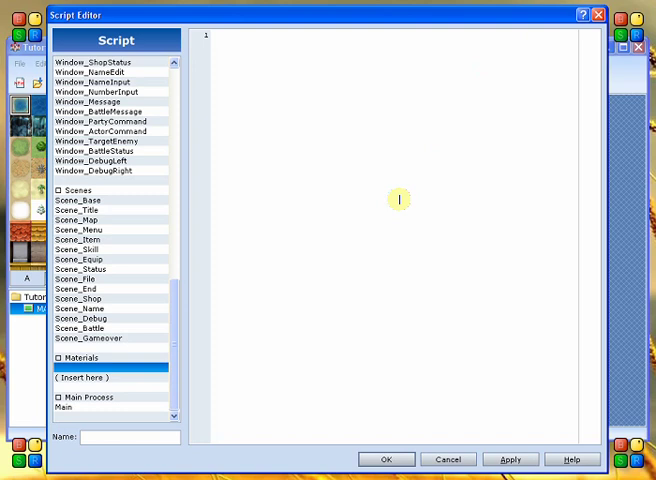
{"action": "left_click", "coordinate": [212, 35]}
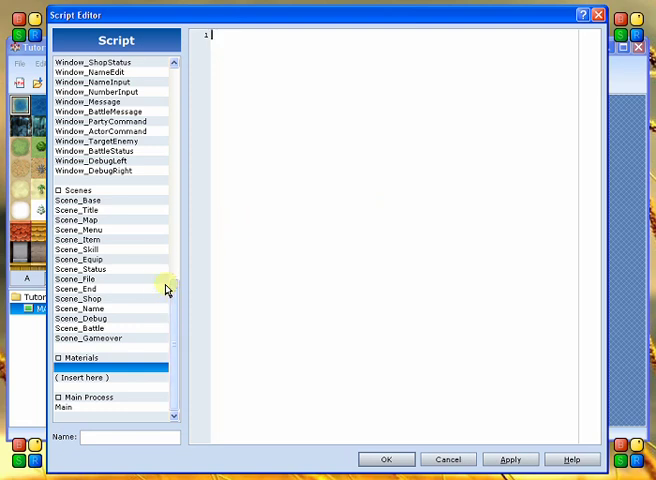
{"action": "left_click", "coordinate": [84, 209]}
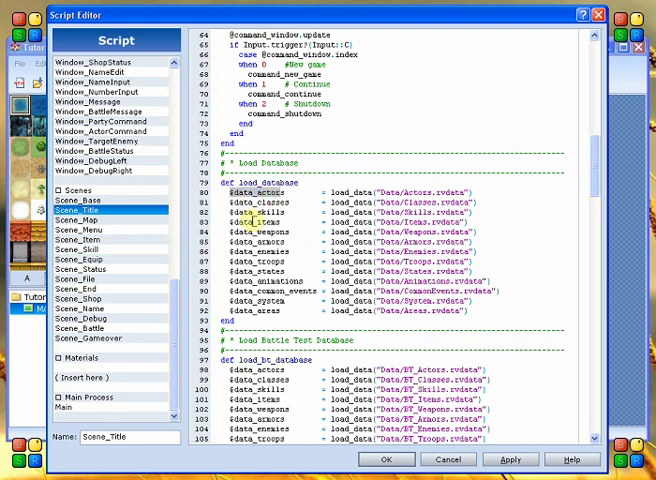
{"action": "scroll", "scroll_direction": "down", "scroll_amount": 3}
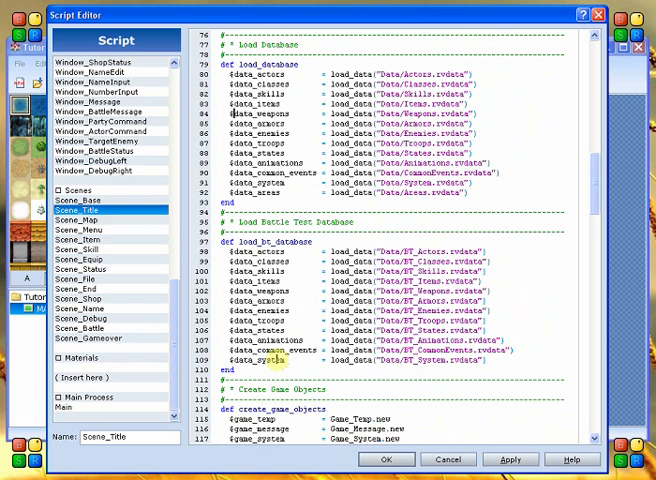
{"action": "scroll", "scroll_direction": "down", "scroll_amount": 3}
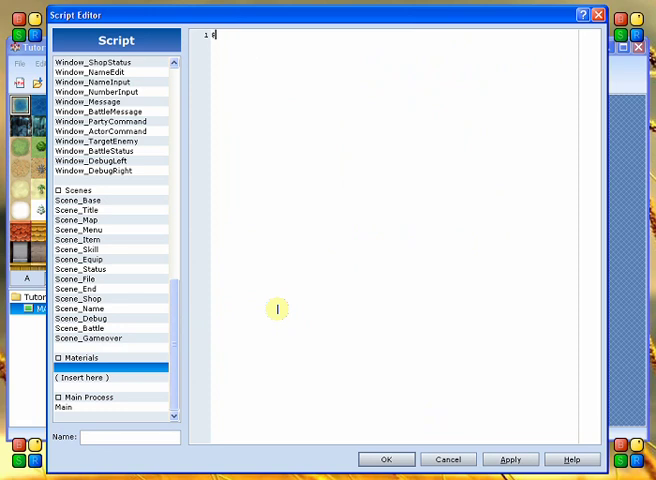
Write $global = 'Global' on line 1 followed by two blank lines.
{"action": "type", "text": "global"}
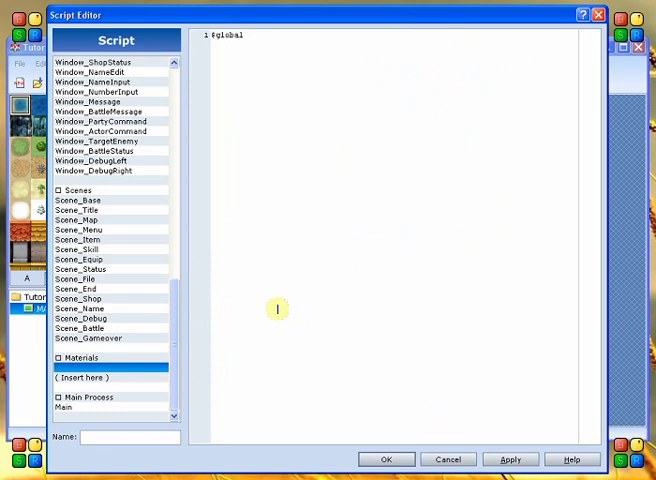
{"action": "type", "text": "= '"}
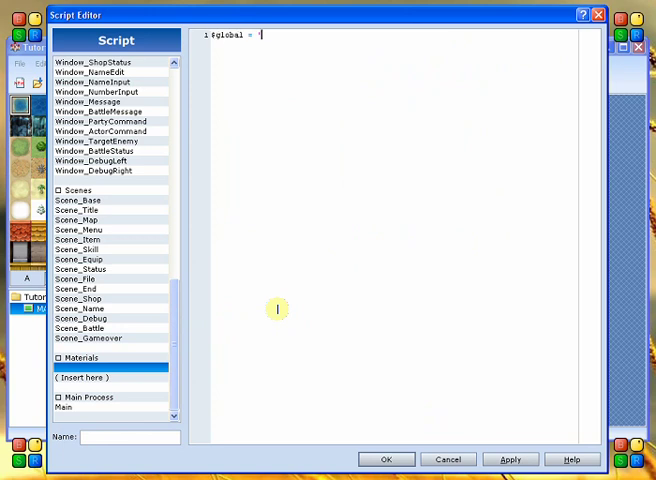
{"action": "type", "text": "Global'"}
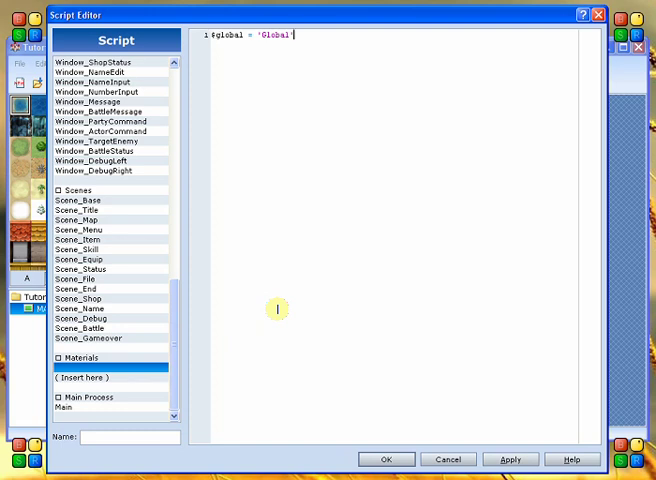
{"action": "key", "text": "enter"}
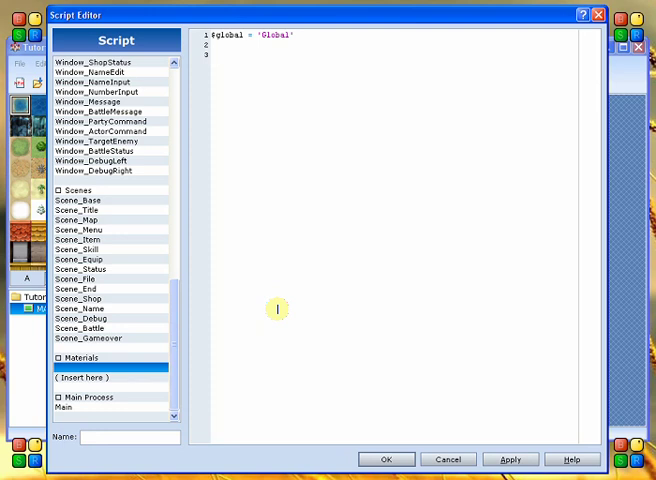
Write class MyClass with def initialize setting local = "local", closed by end.
{"action": "type", "text": "class"}
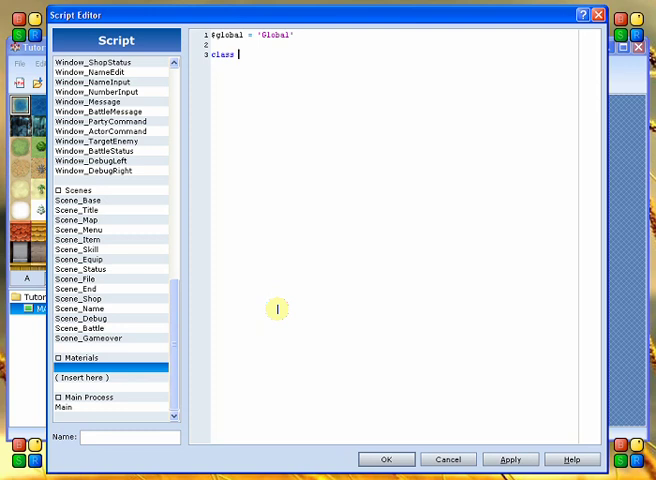
{"action": "type", "text": "MyClass"}
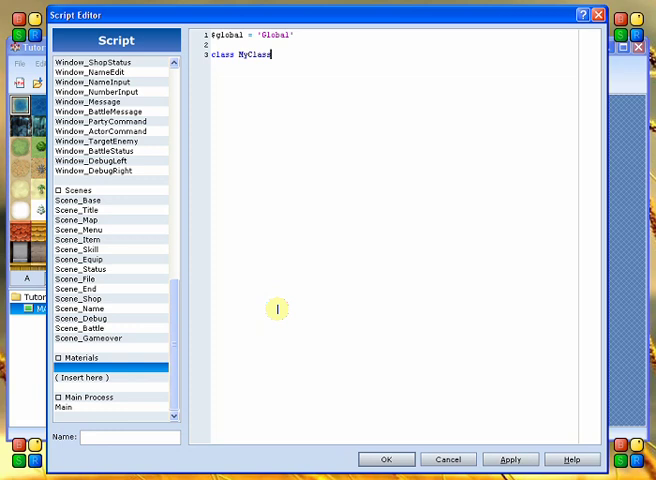
{"action": "type", "text": "def"}
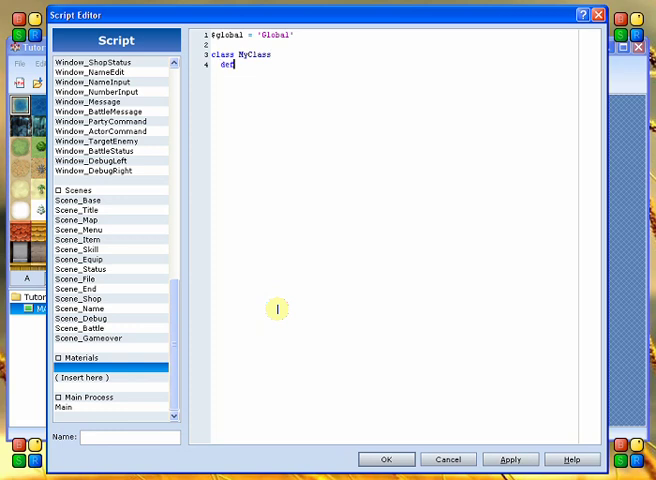
{"action": "type", "text": "initialize"}
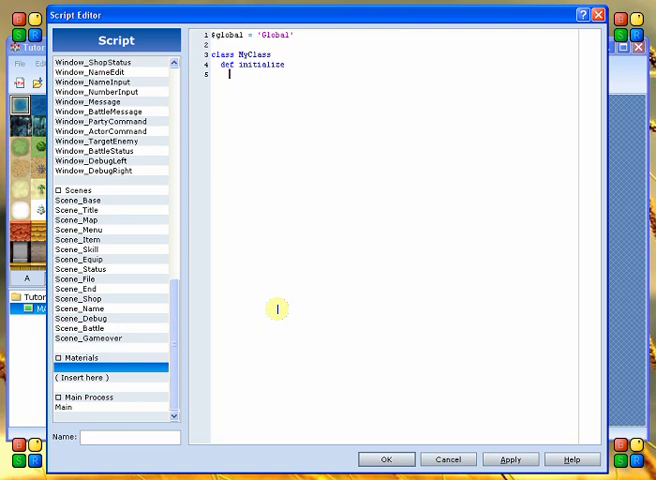
{"action": "type", "text": "local ="}
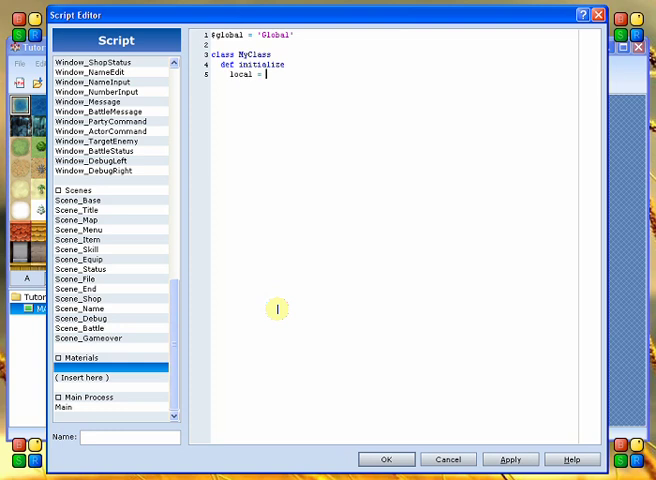
{"action": "type", "text": "\"local\""}
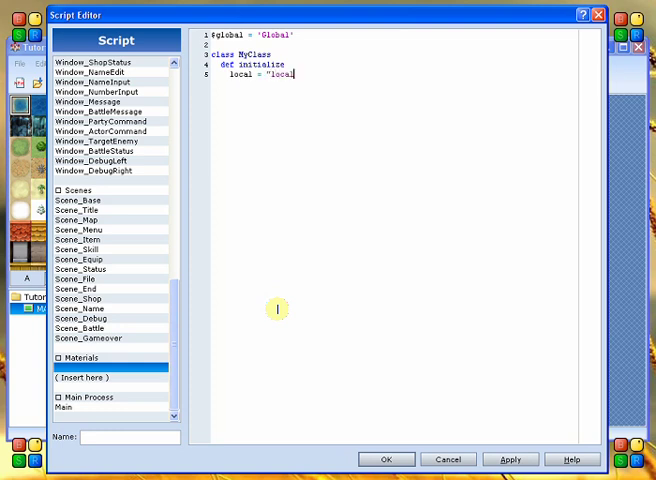
{"action": "type", "text": "\""}
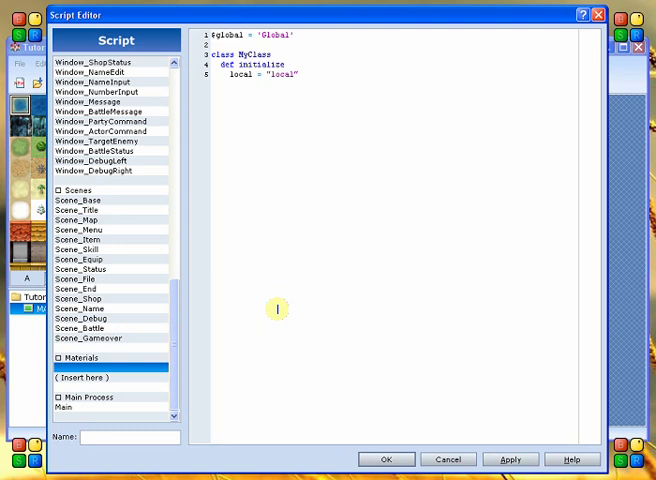
{"action": "type", "text": "end"}
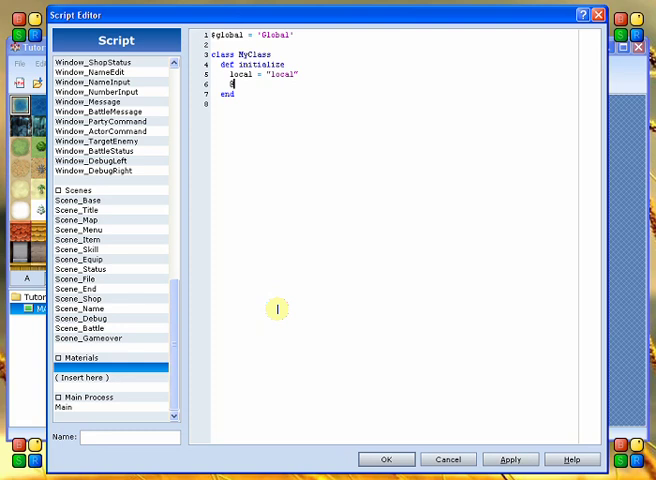
{"action": "type", "text": "@instance = \"instance\""}
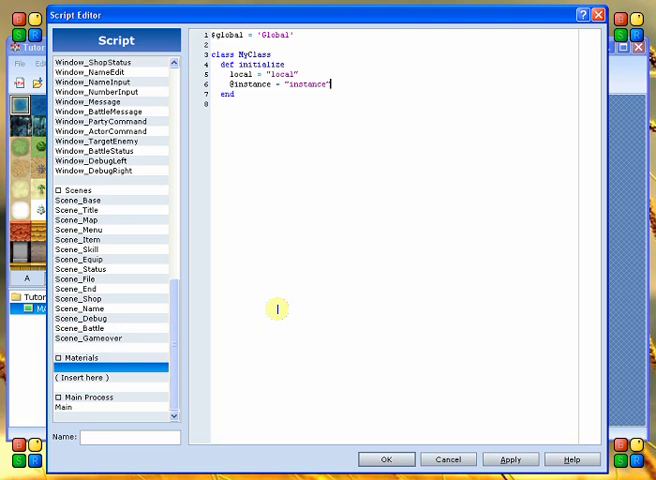
{"action": "type", "text": "end"}
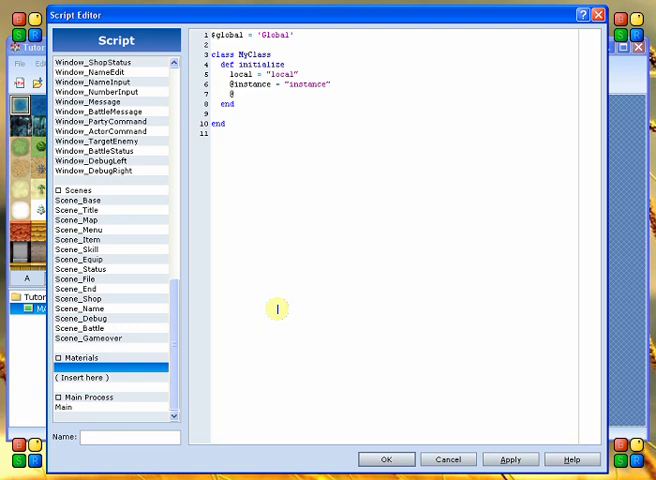
{"action": "type", "text": "test = $global"}
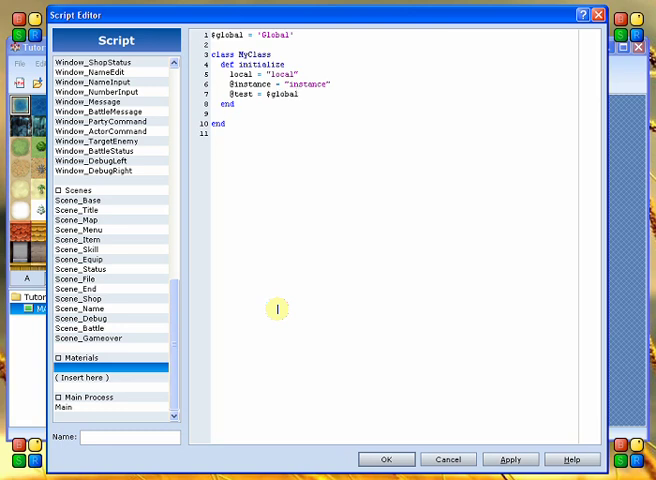
{"action": "key", "text": "enter"}
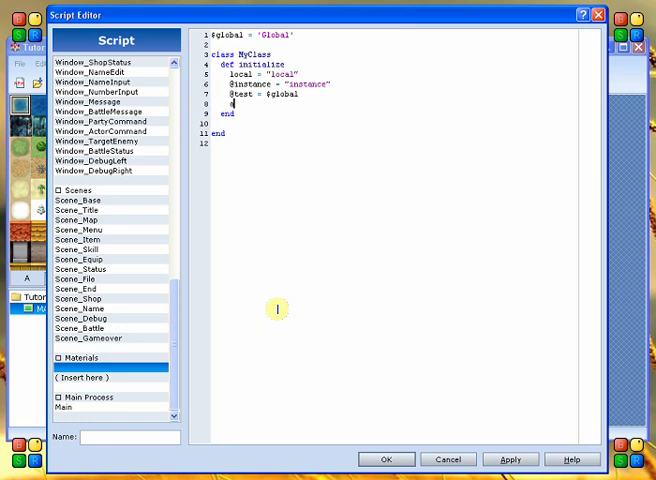
Add a, b, c = 0, 1, 2 to initialize and start def hi.
{"action": "type", "text": "a, b, c ="}
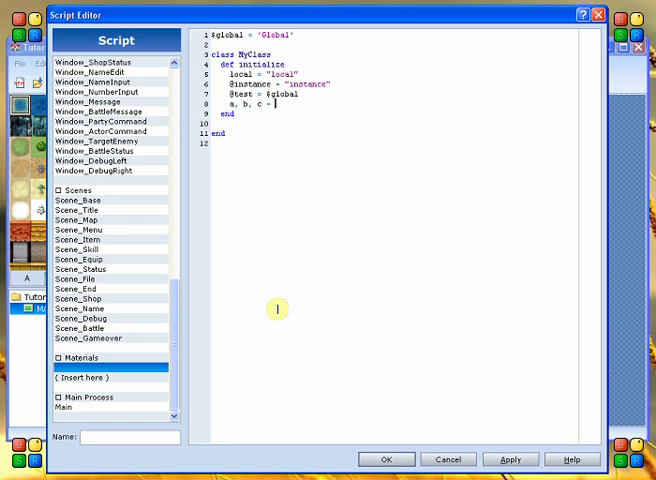
{"action": "type", "text": "0,1,2"}
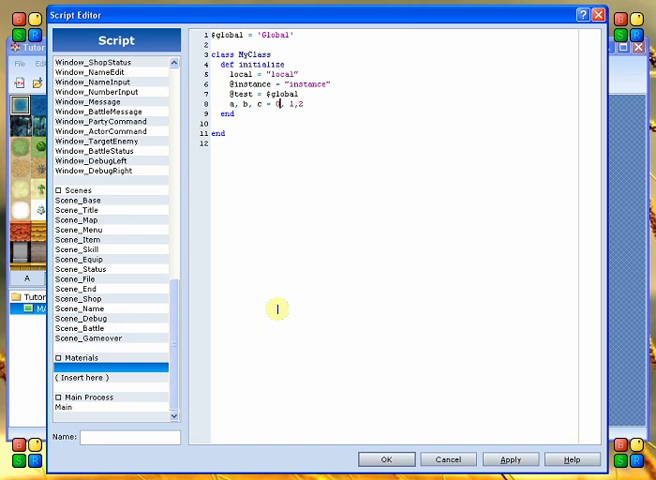
{"action": "type", "text": "\" \""}
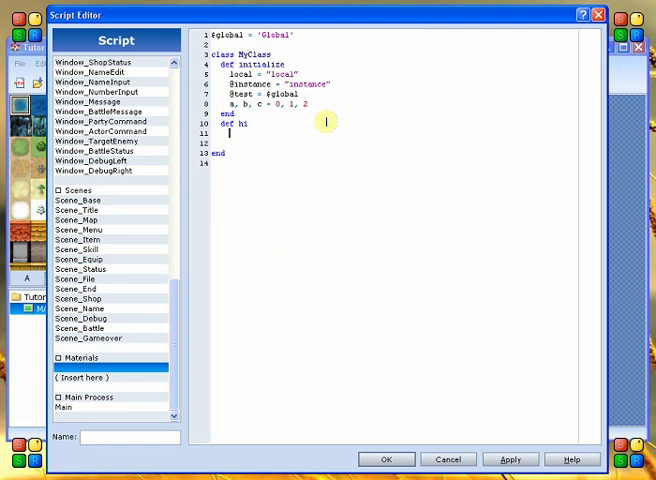
Write print local inside hi, close it with end, and select print.
{"action": "type", "text": "print"}
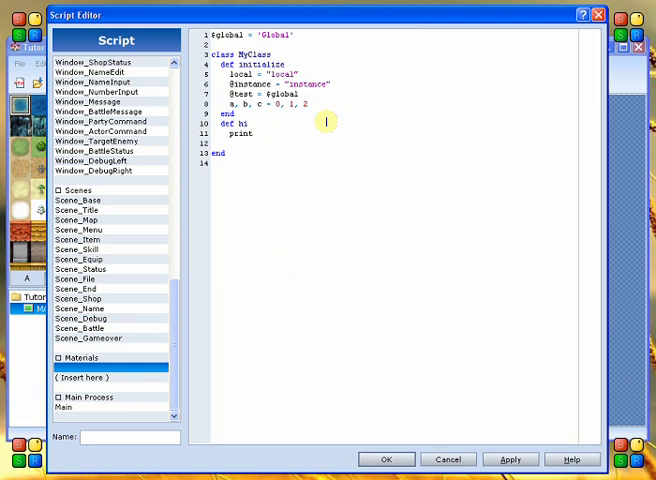
{"action": "type", "text": "local"}
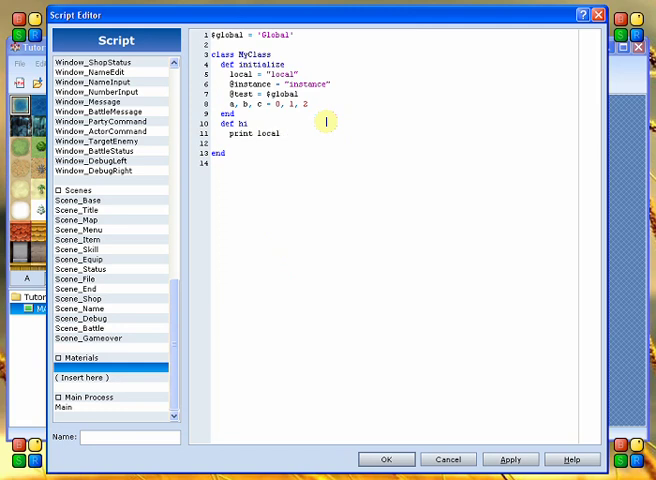
{"action": "type", "text": "end"}
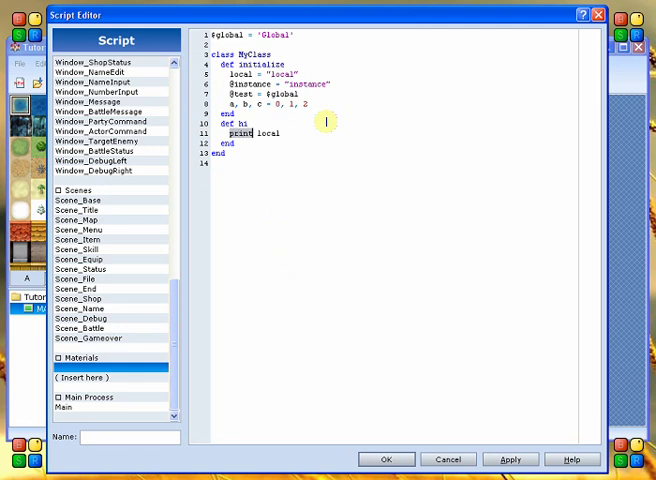
{"action": "double_click", "coordinate": [264, 132]}
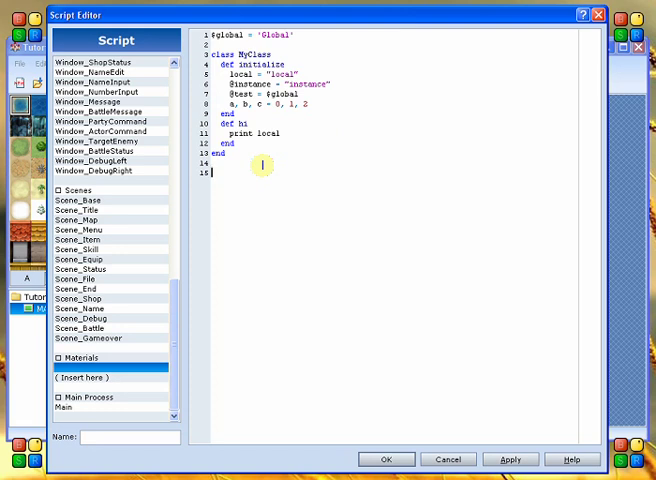
Write myclass = MyClass.new and myclass.hi below the class.
{"action": "type", "text": "a"}
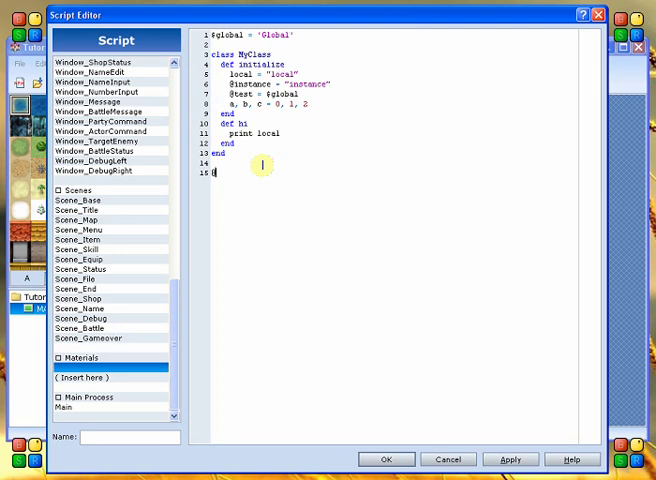
{"action": "type", "text": "myc"}
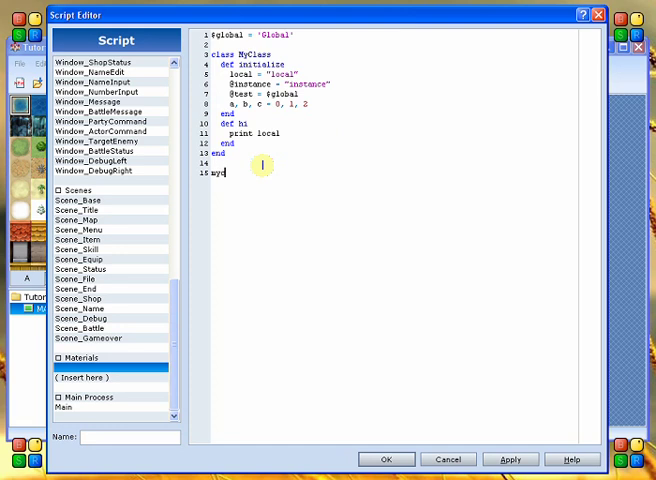
{"action": "type", "text": "lass"}
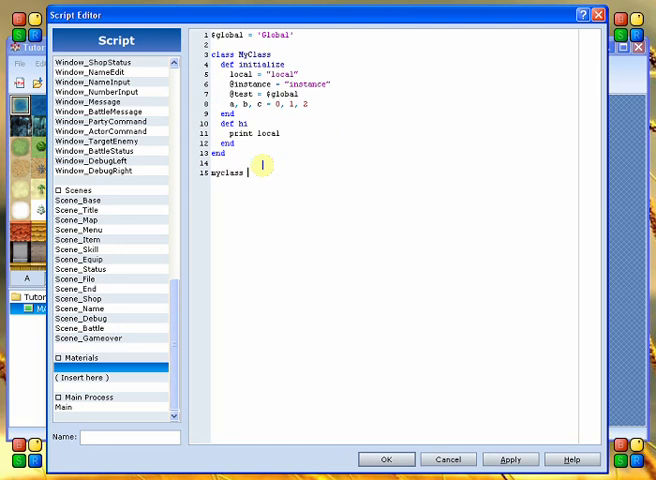
{"action": "type", "text": "MyClass.new"}
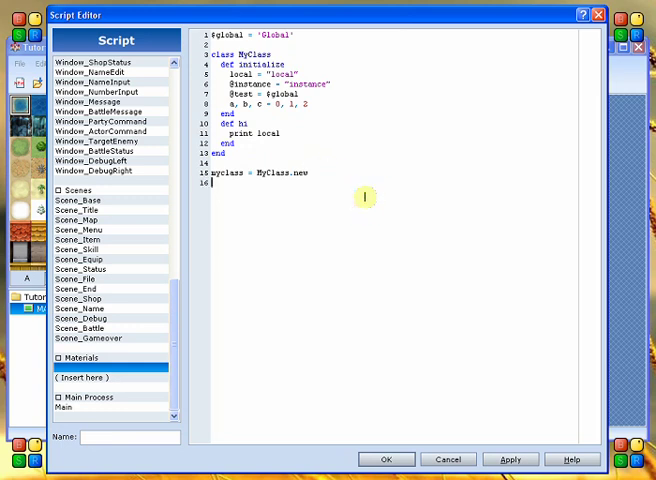
{"action": "type", "text": "myclass.hi"}
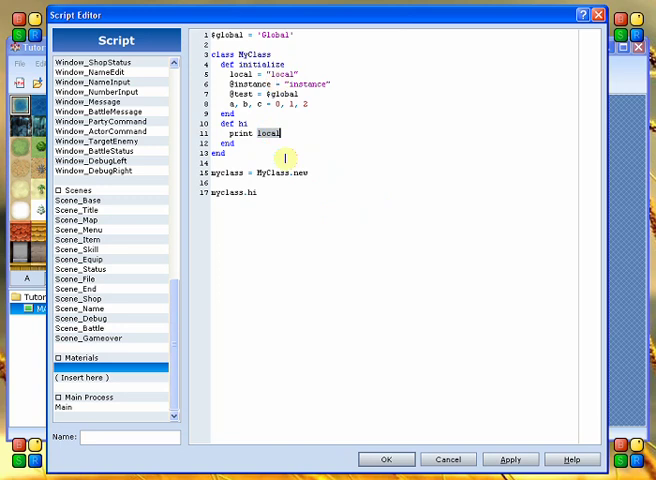
{"action": "mouse_move", "coordinate": [353, 231]}
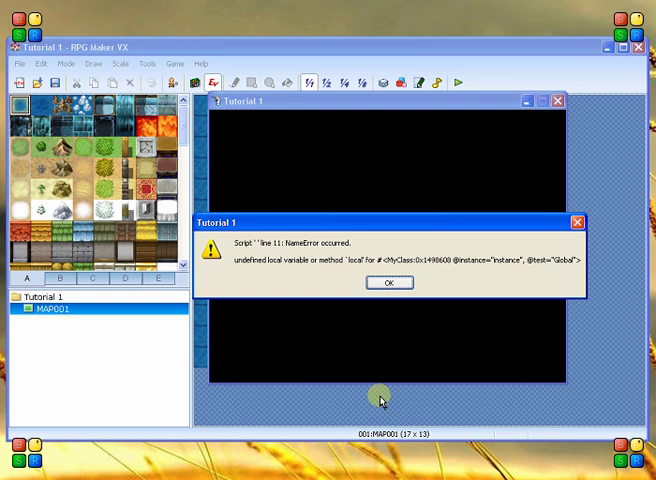
Dismiss the NameError about undefined local after the test run.
{"action": "left_click", "coordinate": [387, 283]}
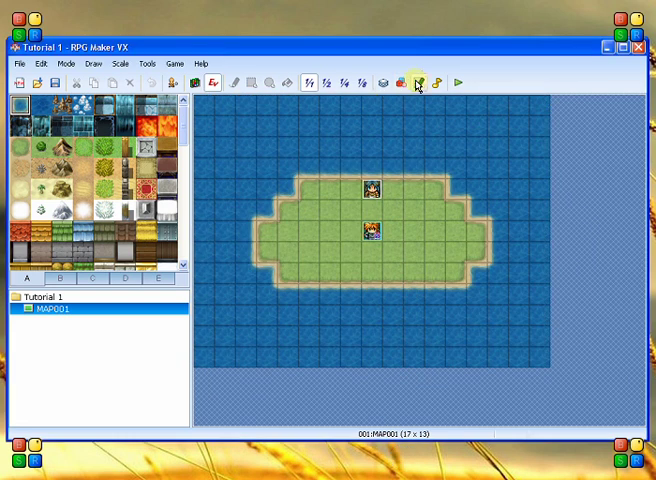
{"action": "left_click", "coordinate": [418, 82]}
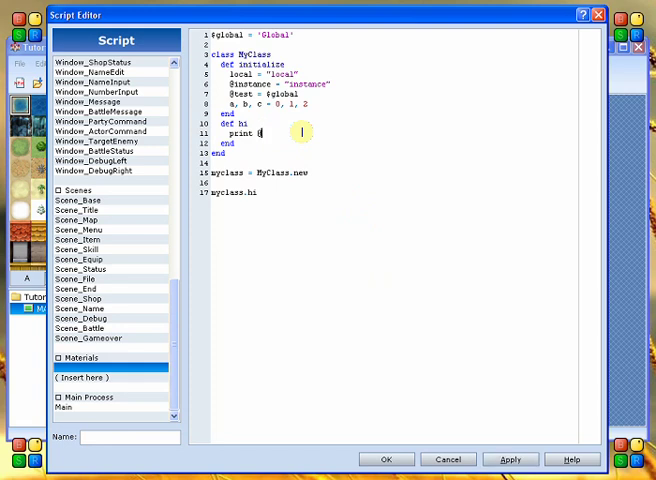
{"action": "type", "text": "instance, @"}
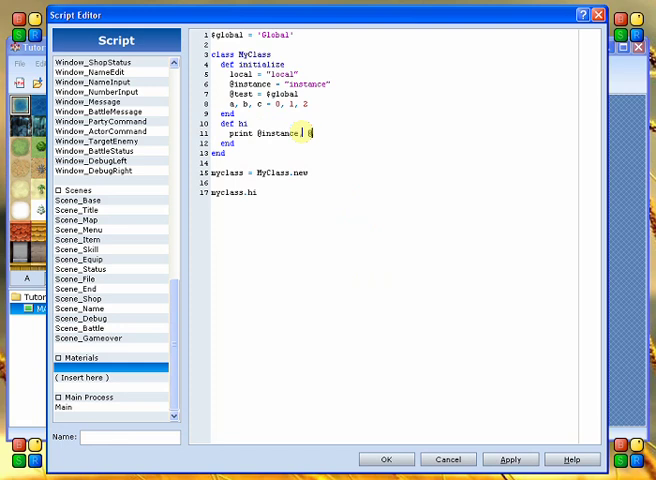
{"action": "type", "text": "test, c, a"}
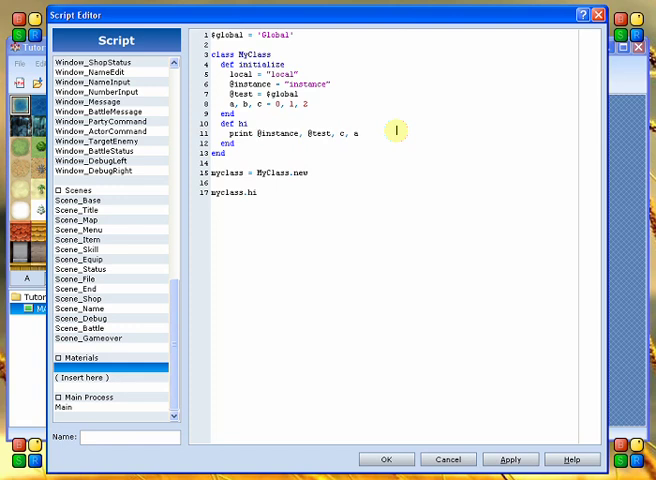
{"action": "left_click", "coordinate": [386, 459]}
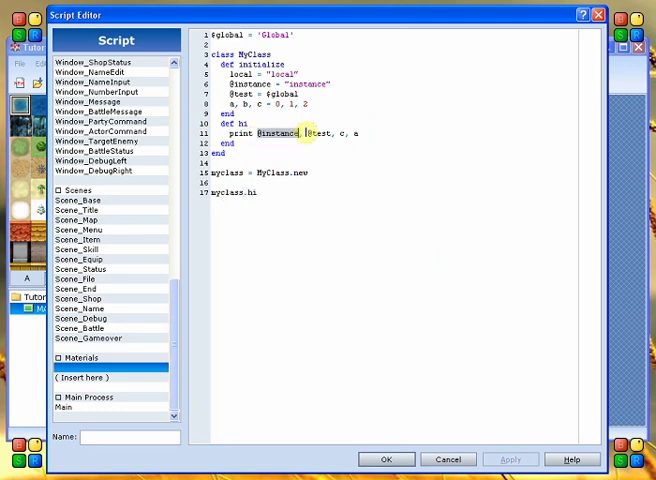
{"action": "double_click", "coordinate": [263, 34]}
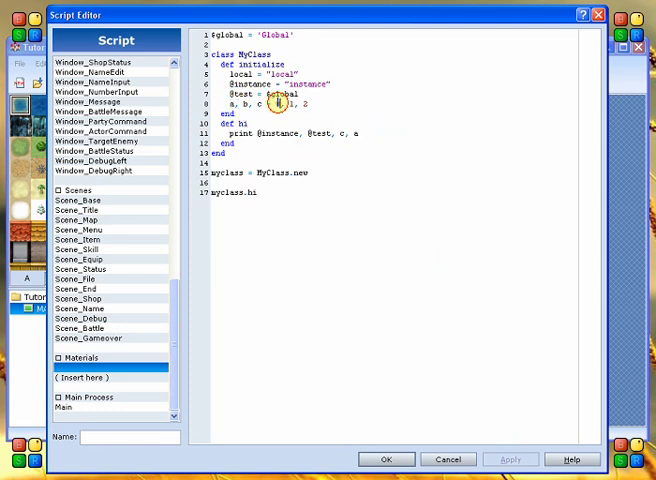
{"action": "left_click", "coordinate": [385, 459]}
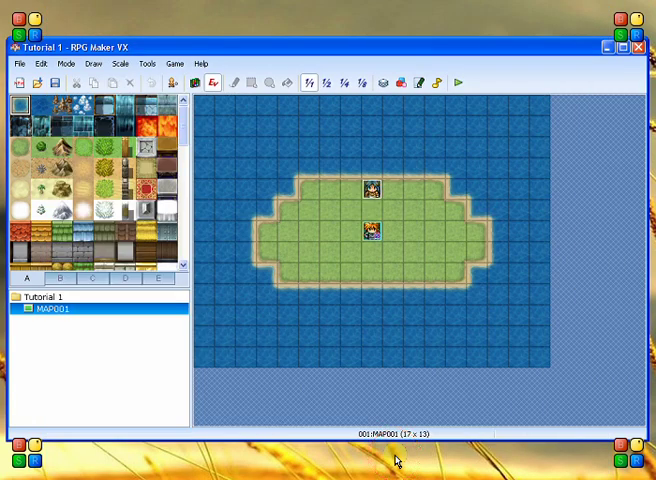
Test-run the game, dismiss the NameError for c, and save the corrected script.
{"action": "left_click", "coordinate": [458, 82]}
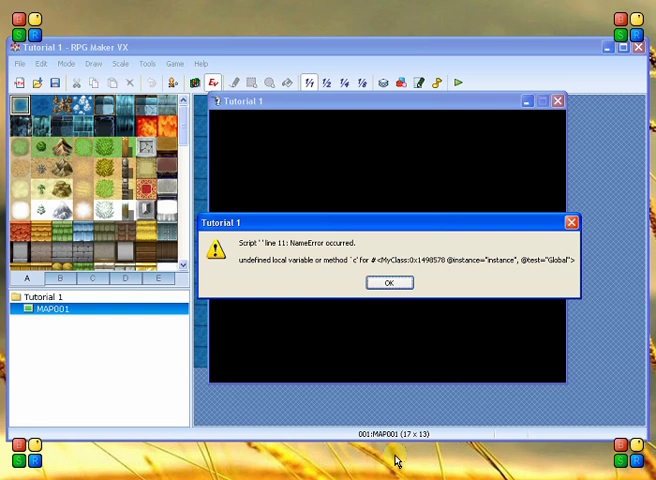
{"action": "left_click", "coordinate": [388, 282]}
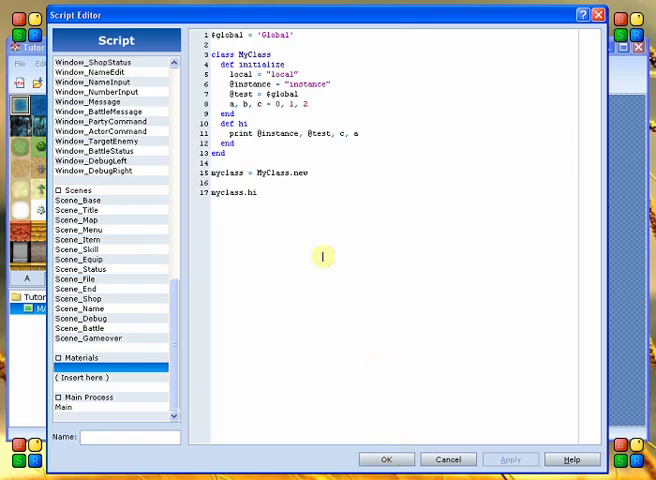
{"action": "mouse_move", "coordinate": [333, 150]}
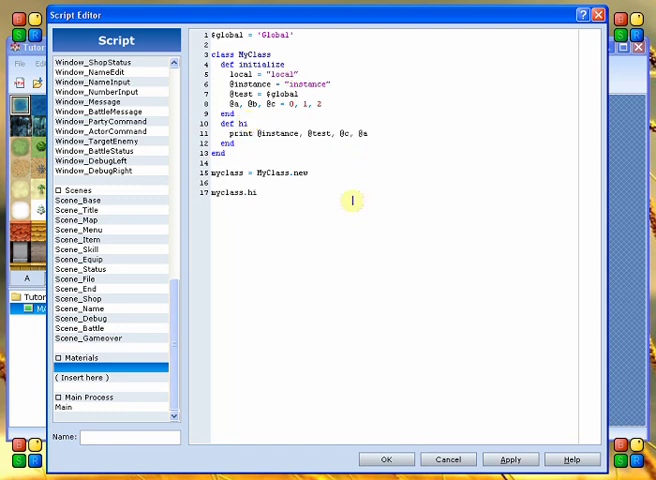
{"action": "left_click", "coordinate": [385, 460]}
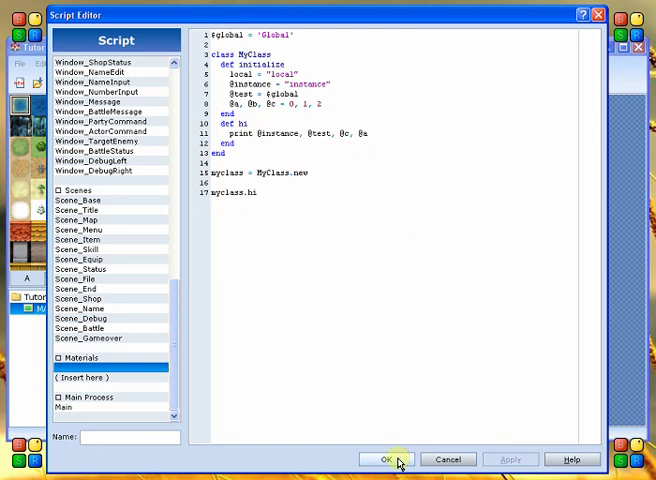
Play-test the game and dismiss the instanceGlobal20 output message.
{"action": "left_click", "coordinate": [383, 460]}
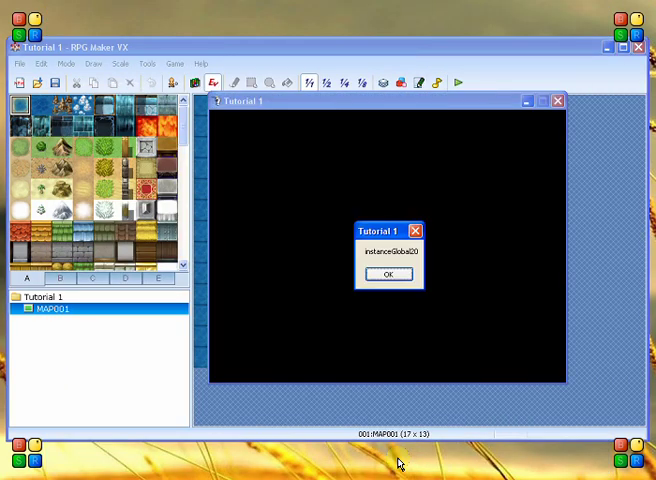
{"action": "mouse_move", "coordinate": [395, 252]}
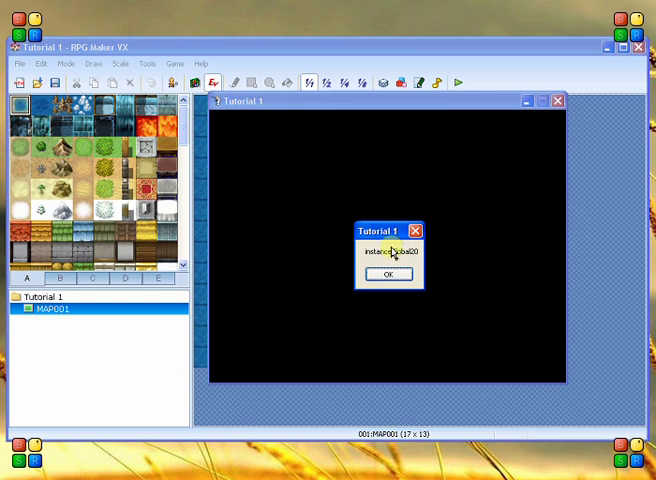
{"action": "left_click", "coordinate": [387, 273]}
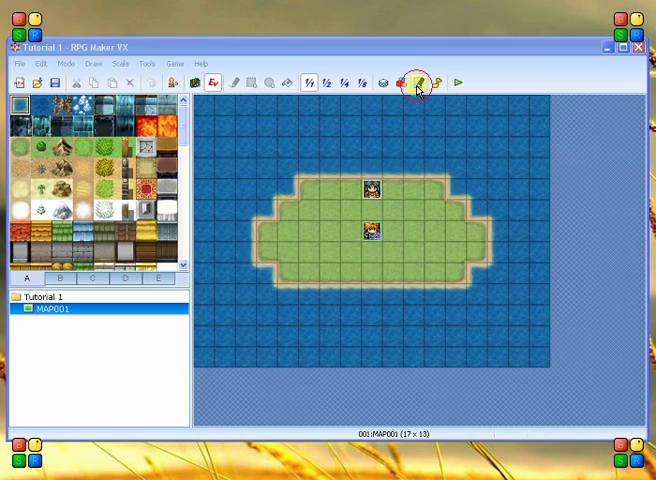
Change the script's final line from myclass.hi to myclass.instance.
{"action": "left_click", "coordinate": [417, 83]}
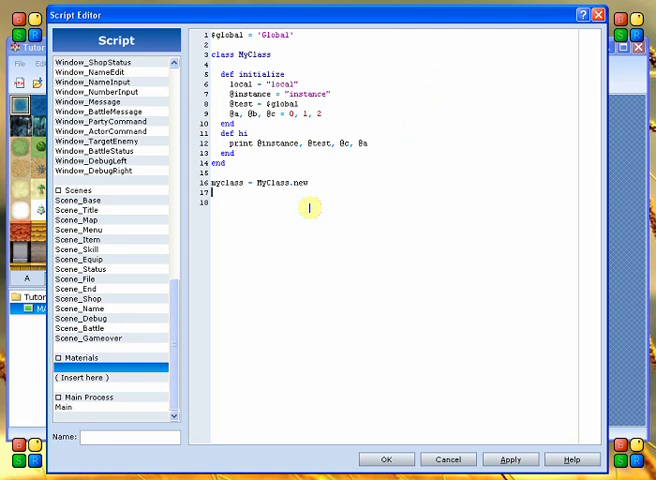
{"action": "type", "text": "mg"}
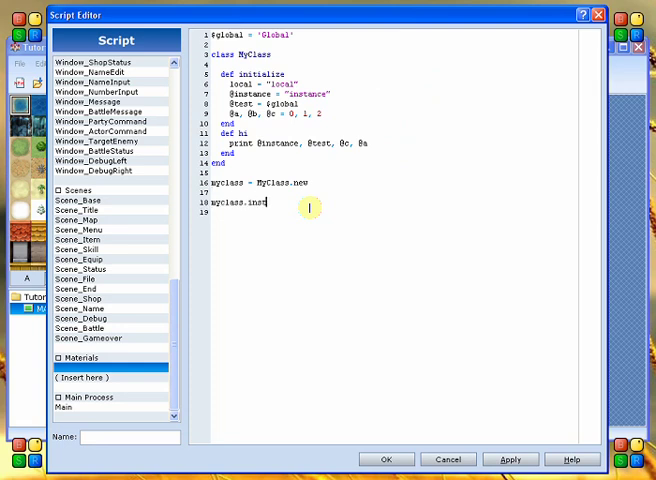
{"action": "type", "text": "ance"}
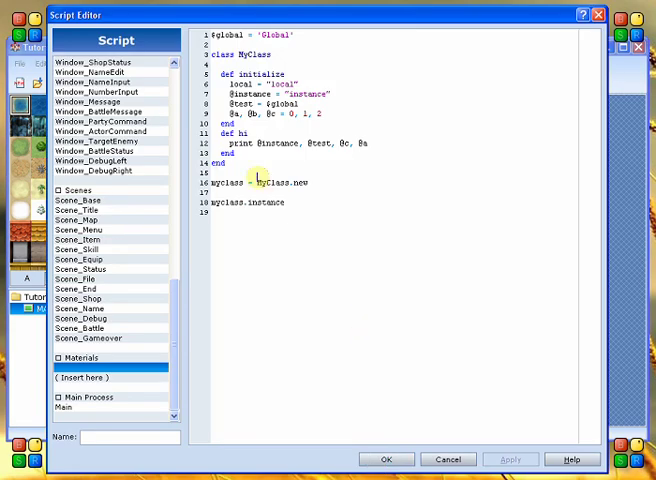
{"action": "double_click", "coordinate": [267, 202]}
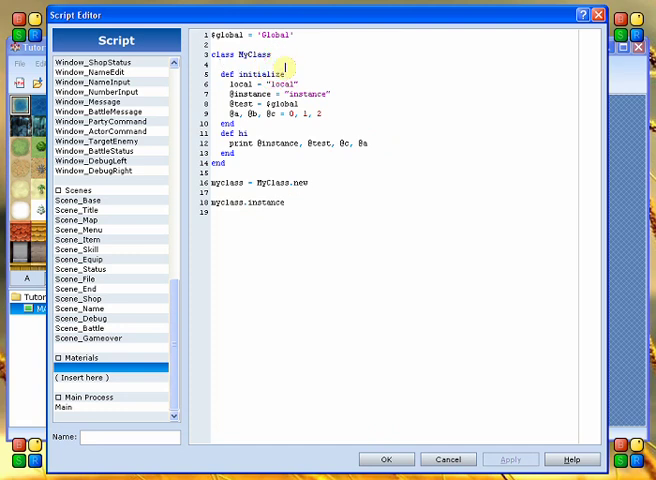
Declare attr_reader :instance inside MyClass.
{"action": "type", "text": "attr"}
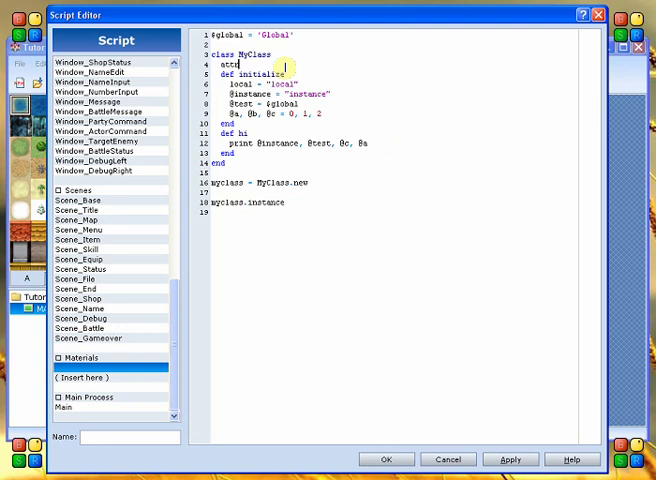
{"action": "type", "text": "_reader"}
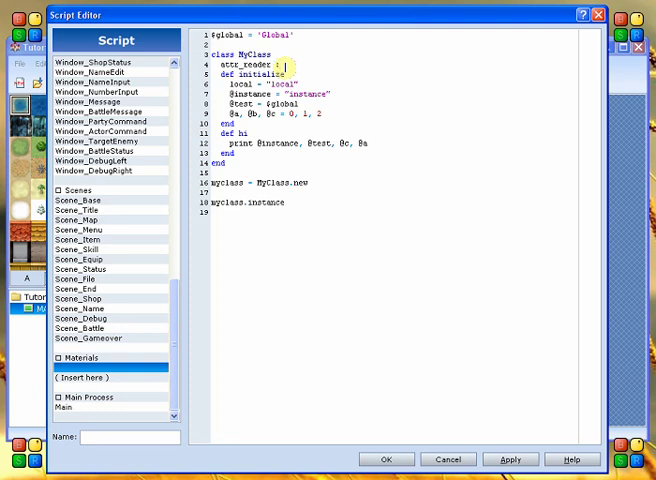
{"action": "type", "text": ":instance"}
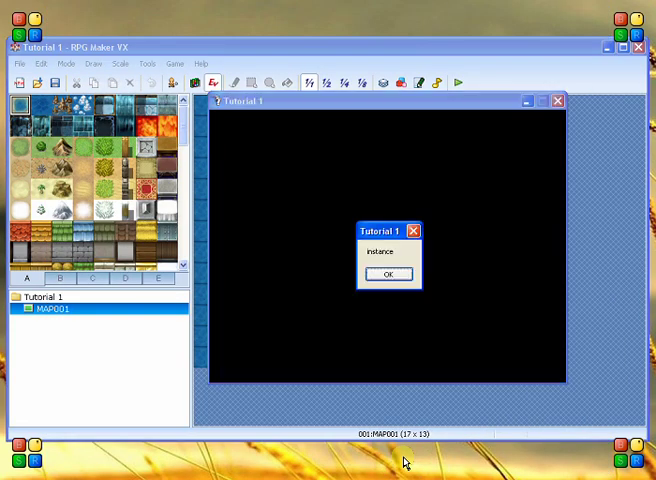
Dismiss the 'instance' message and change line 18 to assign myclass.instance = "myinstance".
{"action": "left_click", "coordinate": [388, 274]}
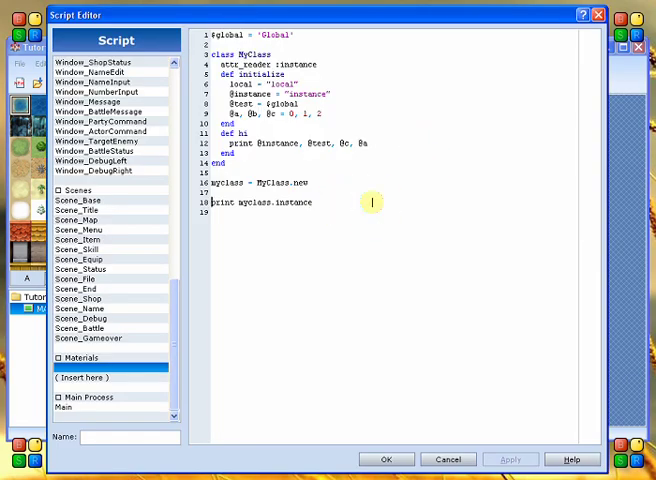
{"action": "type", "text": "myclass.instance = \"myinstance"}
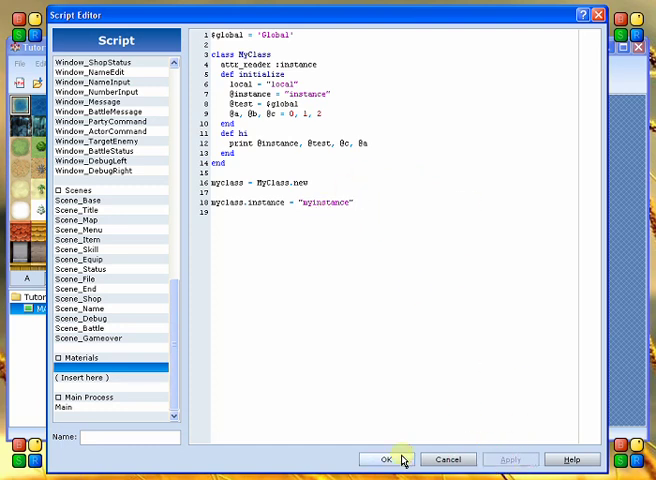
{"action": "left_click", "coordinate": [378, 460]}
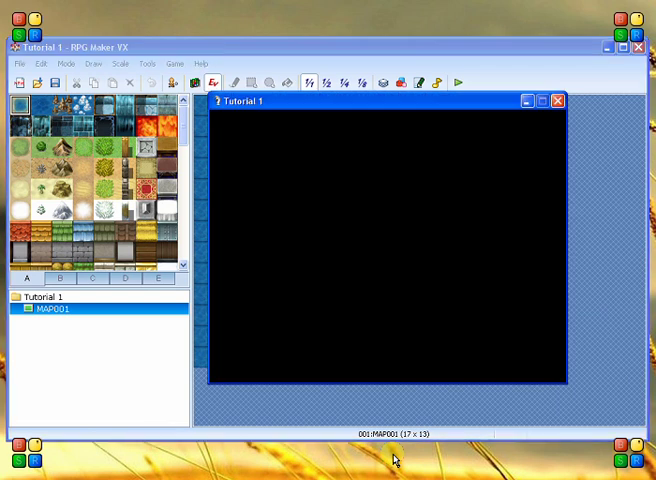
Close the game test, then add a final line printing myclass.instance and save the script.
{"action": "left_click", "coordinate": [460, 81]}
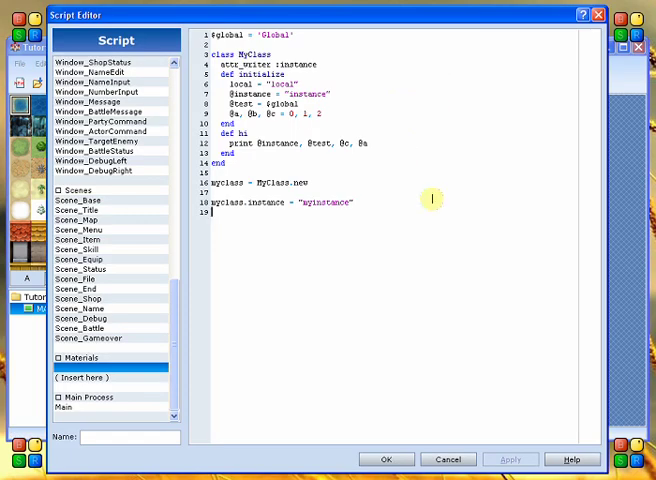
{"action": "type", "text": "print"}
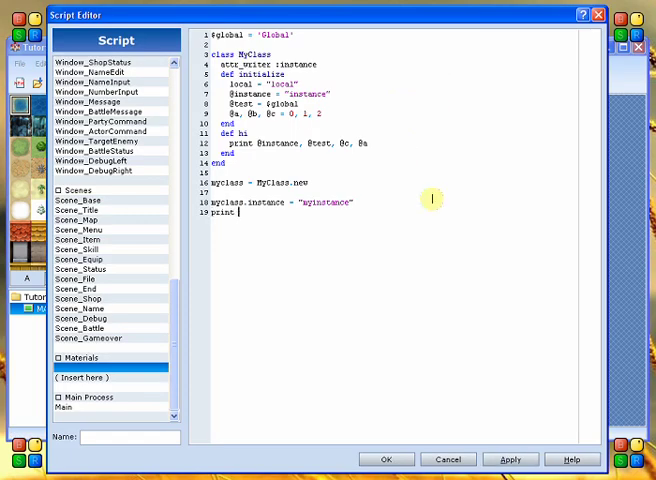
{"action": "type", "text": "myclass.in"}
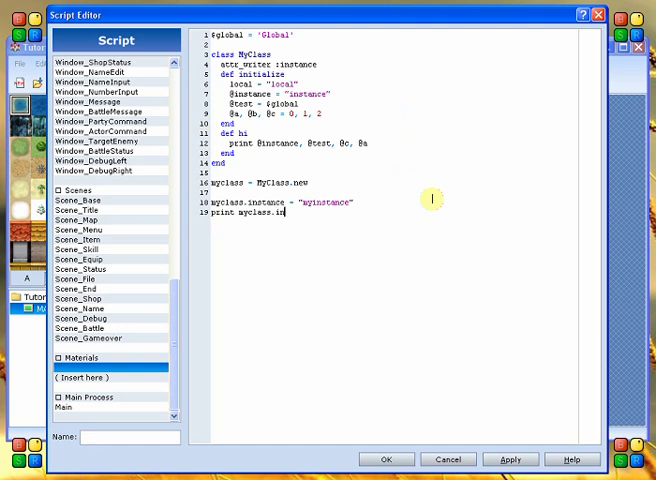
{"action": "left_click", "coordinate": [385, 459]}
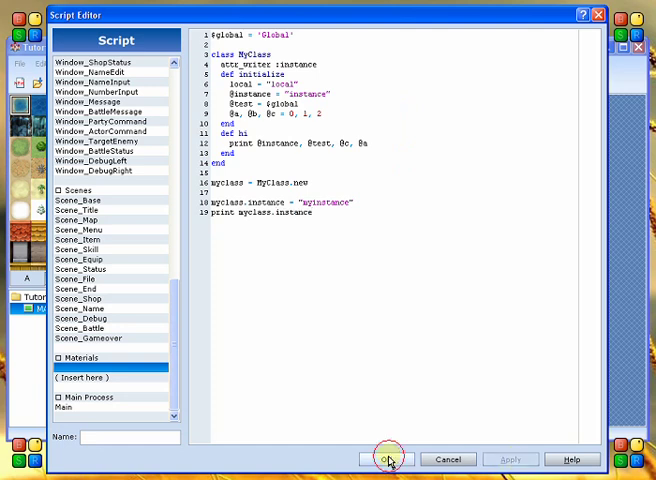
Test-play, dismiss the NoMethodError for 'instance', and reopen the Script Editor.
{"action": "left_click", "coordinate": [378, 459]}
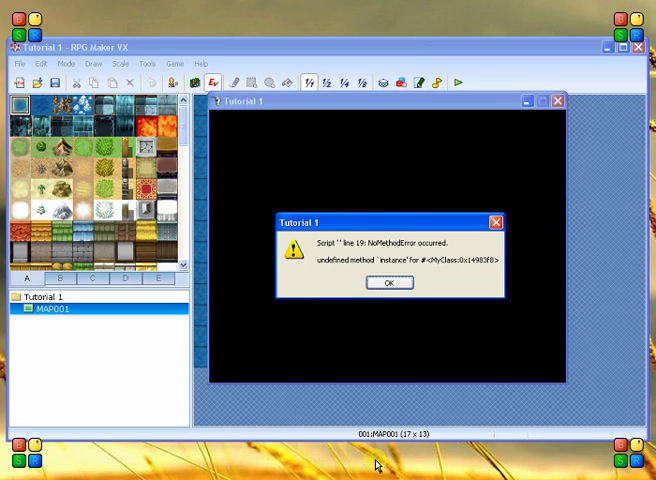
{"action": "left_click", "coordinate": [385, 282]}
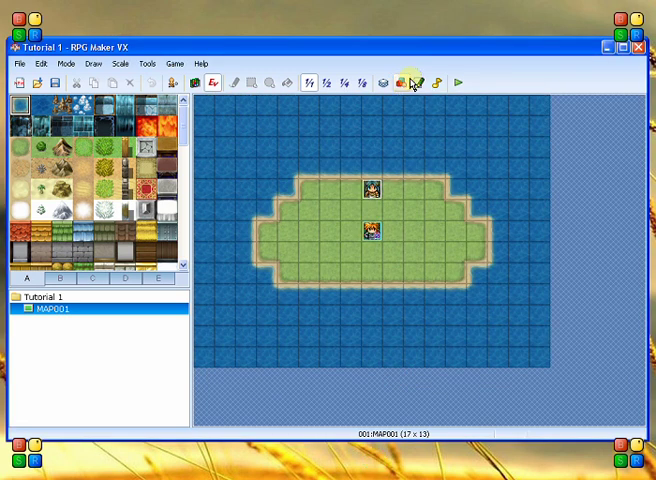
{"action": "left_click", "coordinate": [405, 82]}
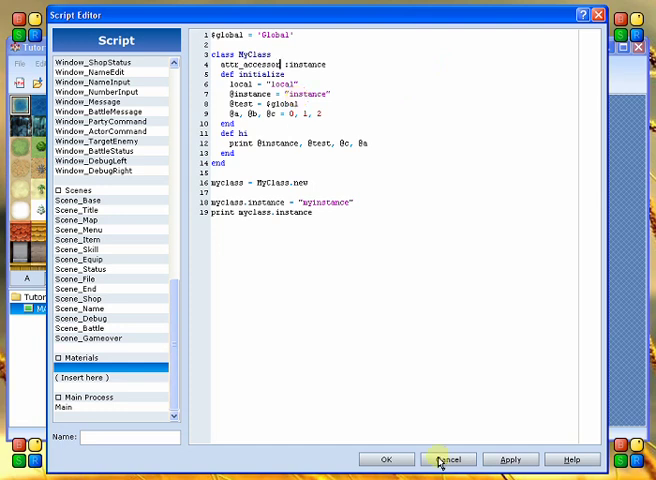
Save the script and dismiss the 'myinstance' message shown by the test.
{"action": "left_click", "coordinate": [449, 459]}
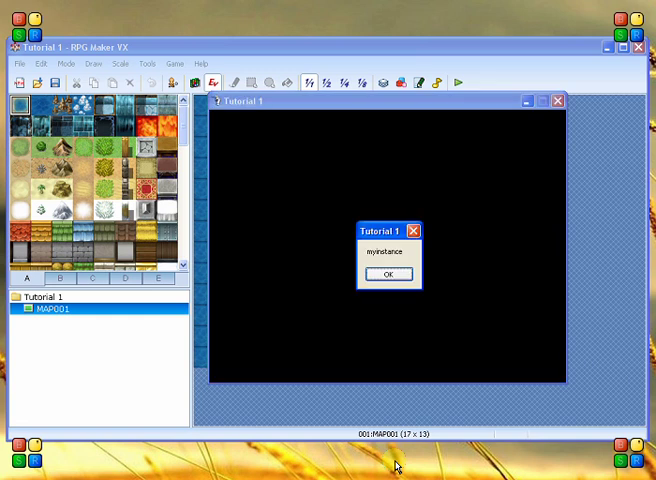
{"action": "left_click", "coordinate": [388, 274]}
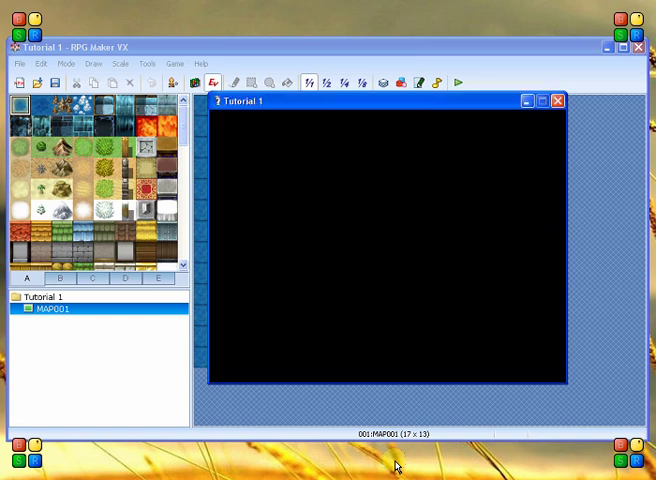